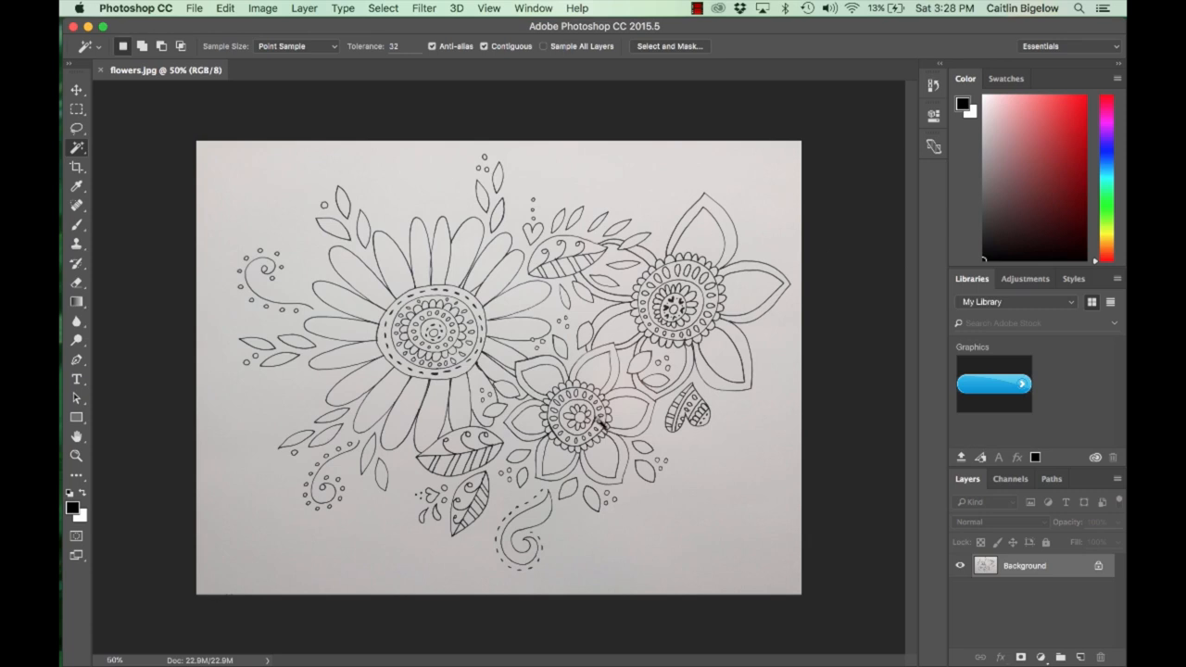
mouse_move(630, 451)
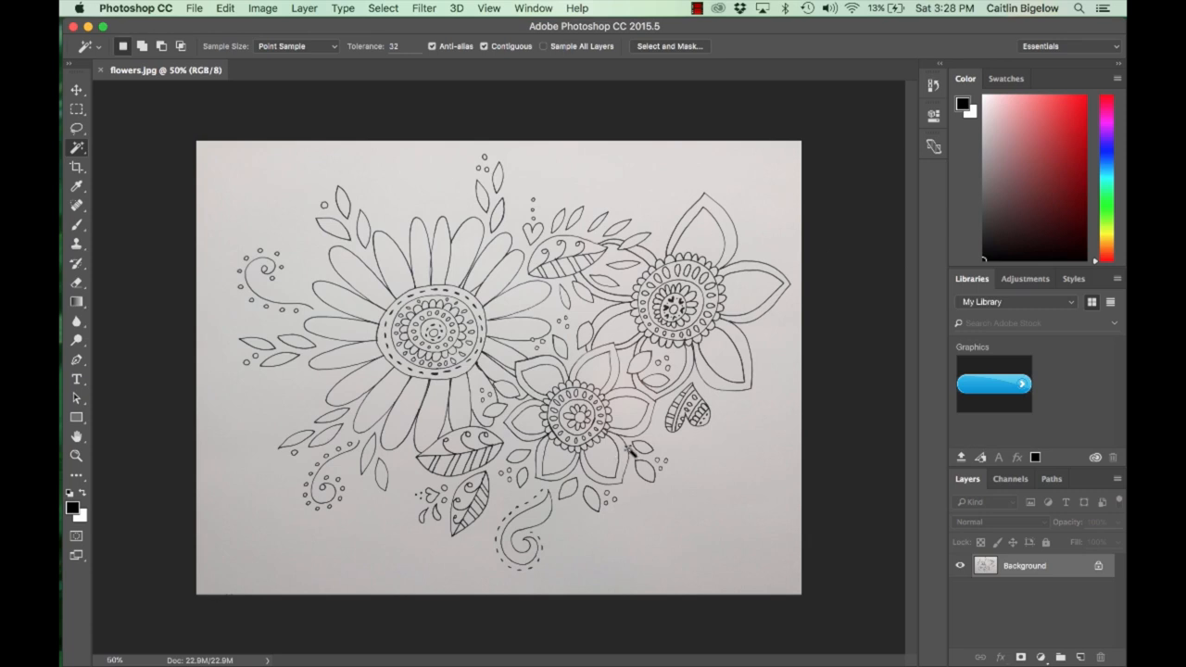
mouse_move(738, 502)
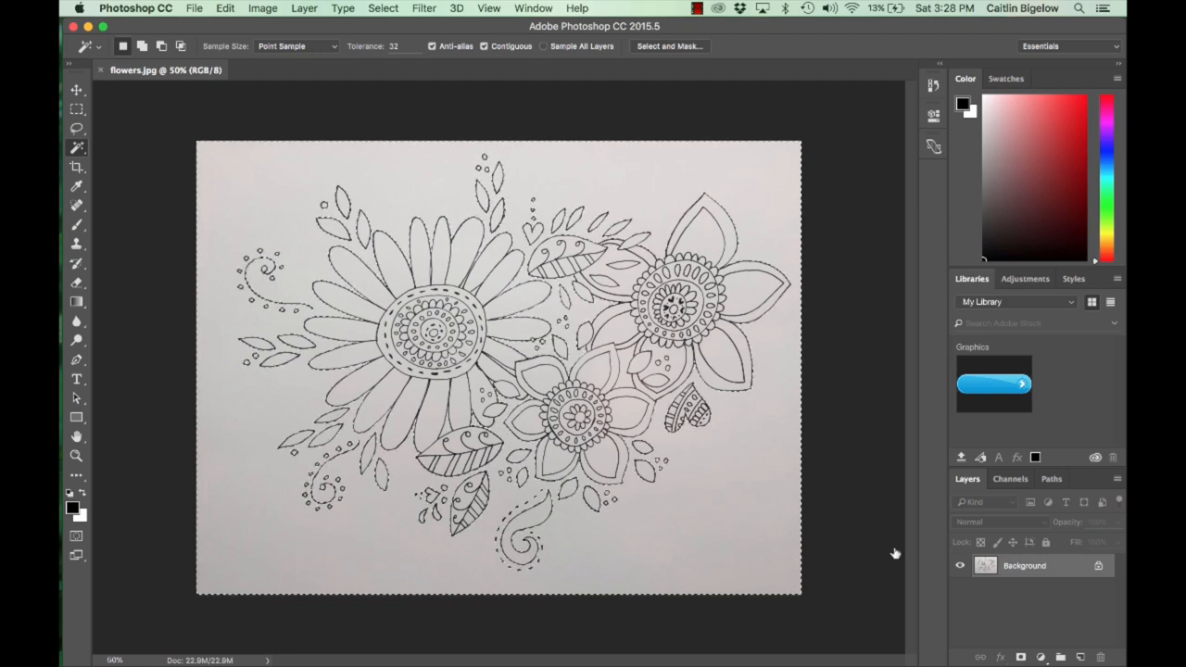
Step: Unlock the Background layer and delete the selected paper background to leave transparency
right_click(1025, 565)
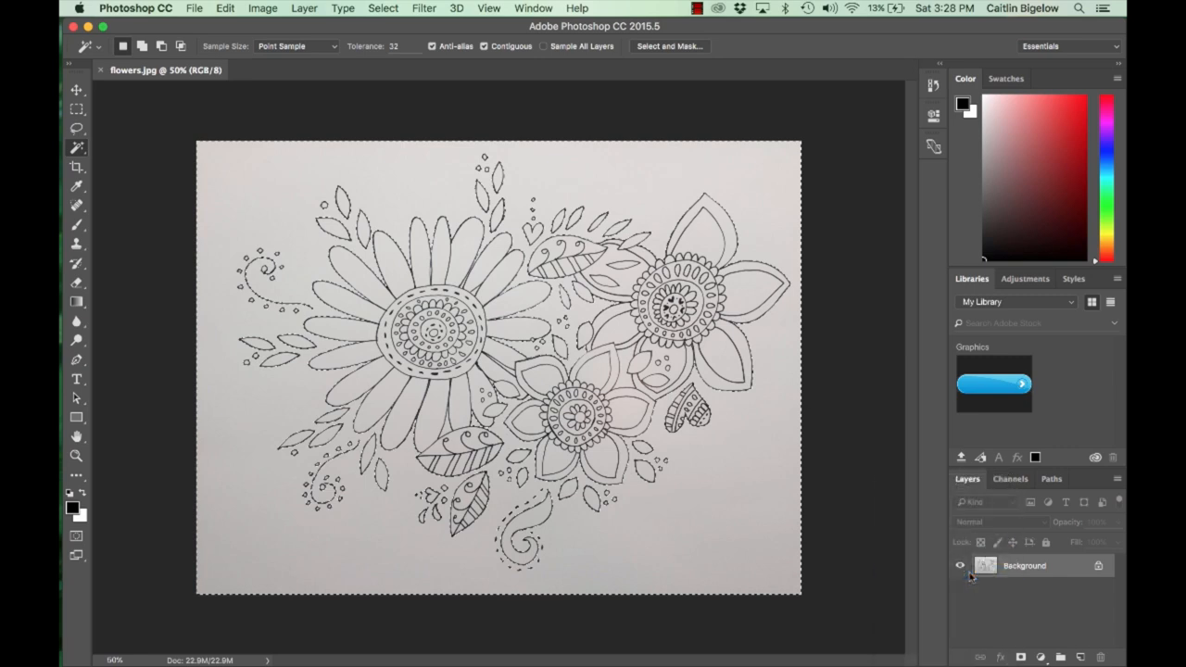
right_click(1024, 565)
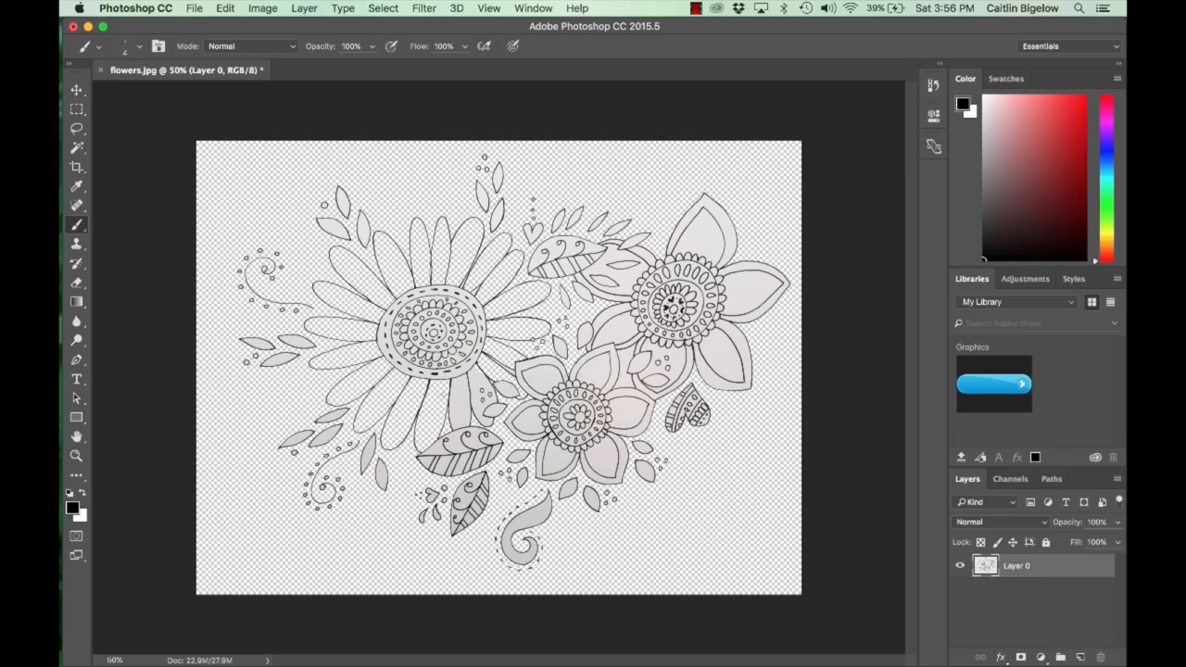
Step: Shrink the brush tip to a fine 3 px size
click(488, 8)
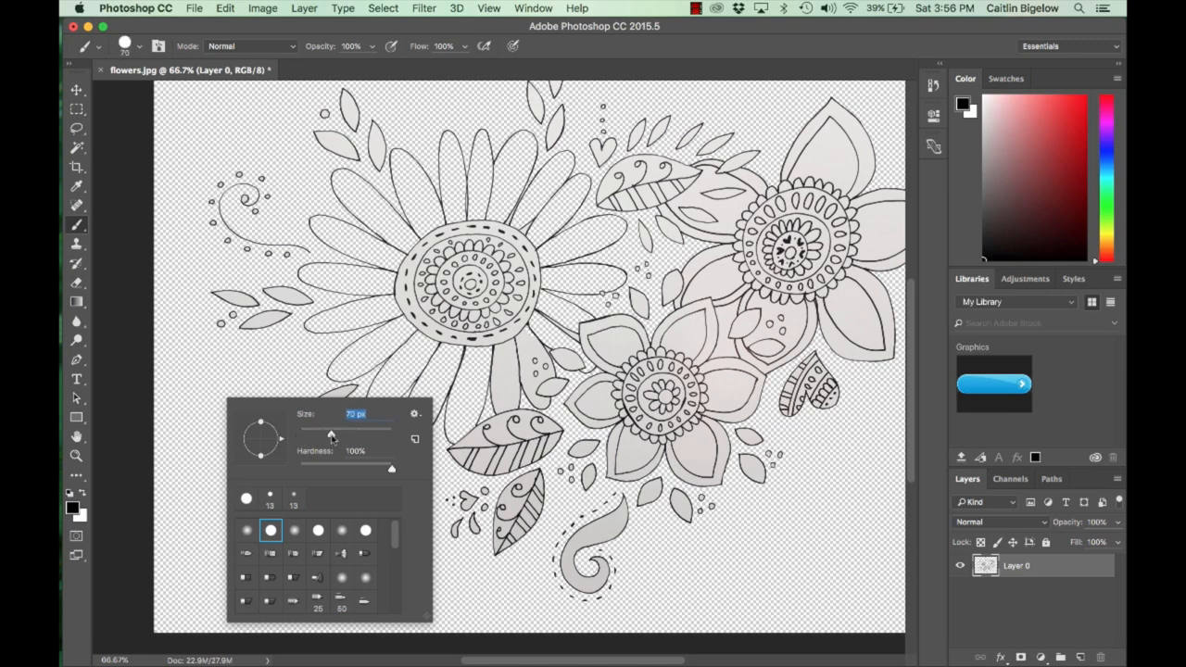
drag(330, 435, 360, 435)
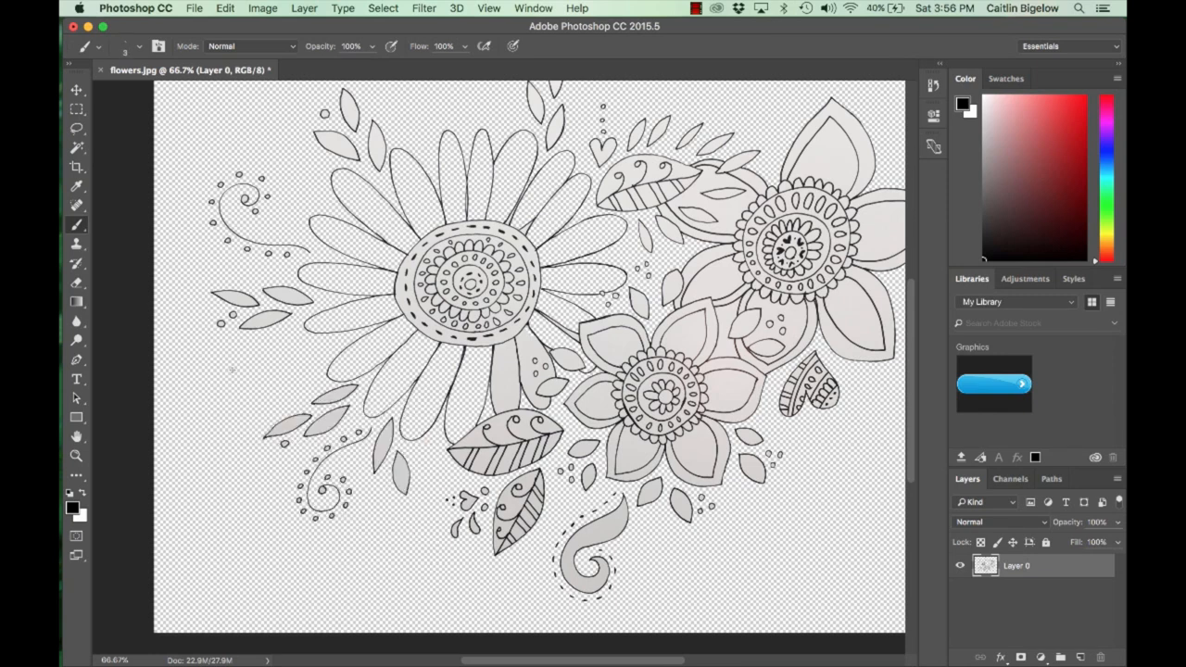
click(194, 8)
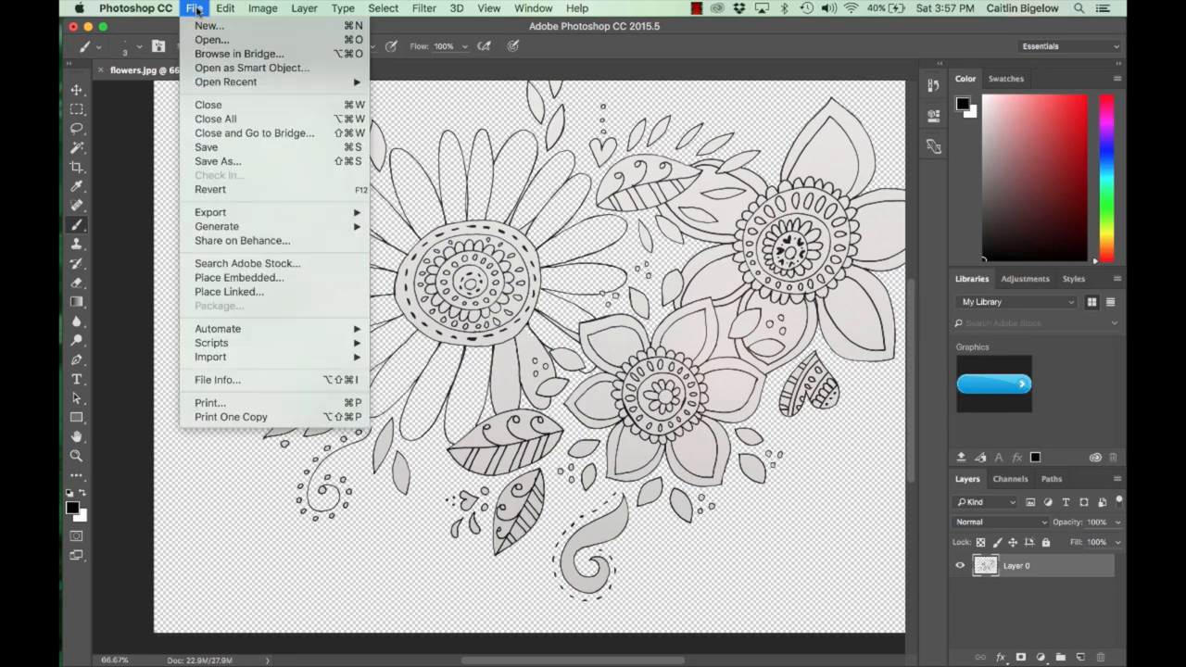
Step: Save the doodle to the Desktop as flower.jpg in JPEG format
click(216, 160)
text(flower.psd)
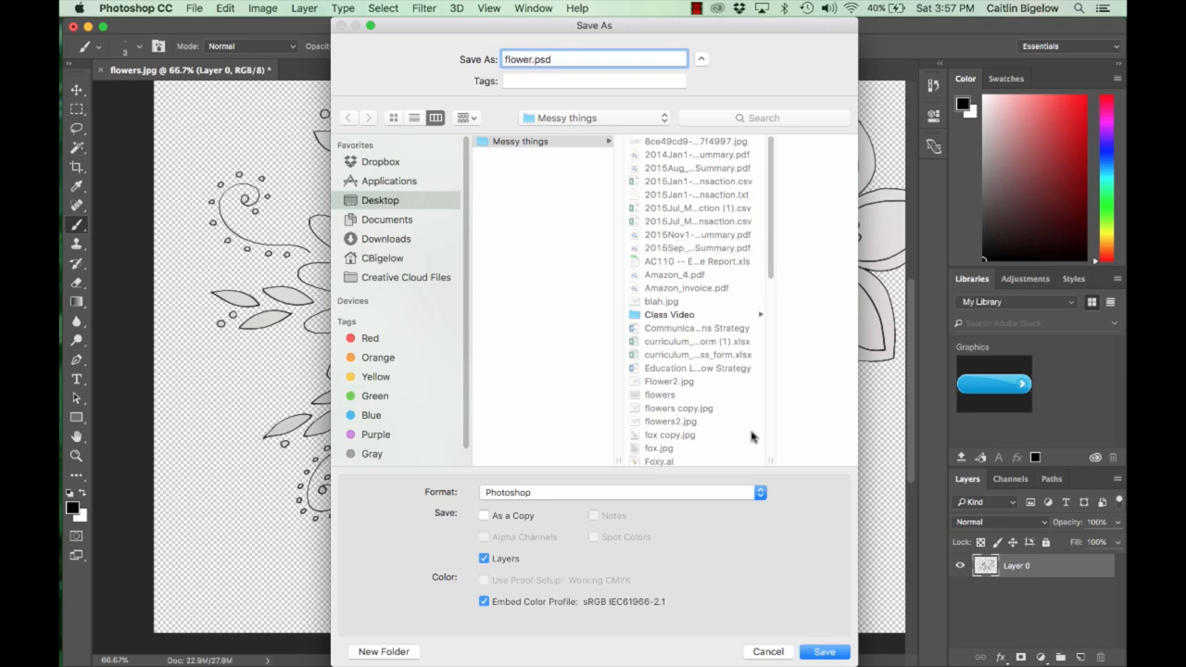
click(621, 492)
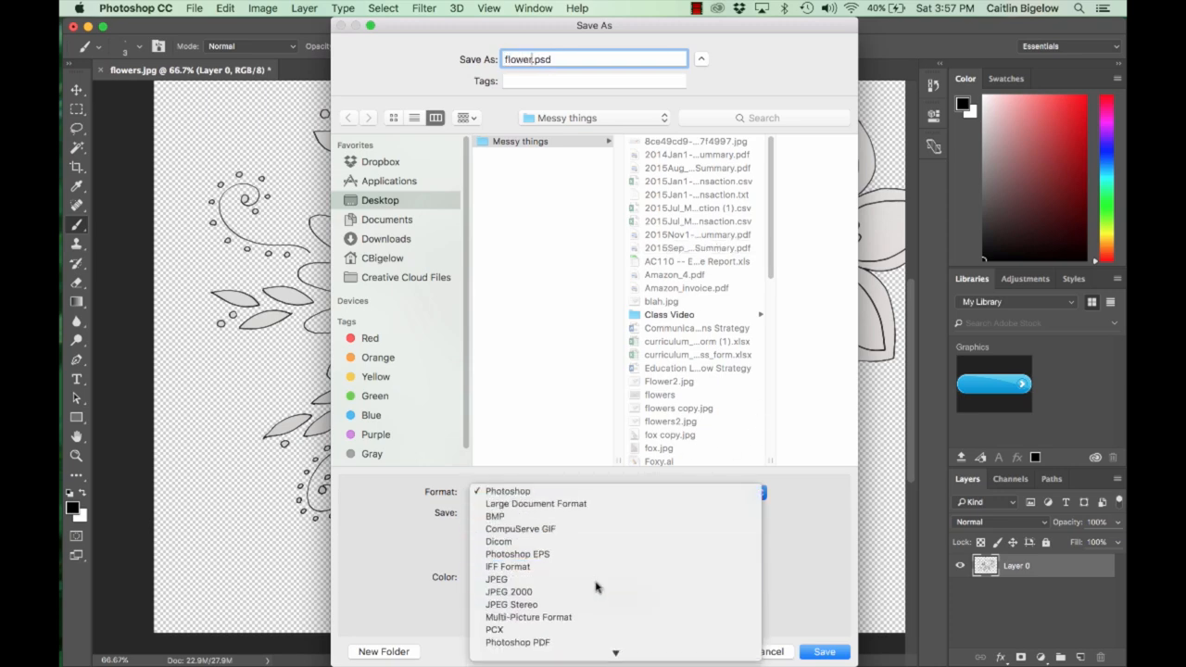
click(495, 579)
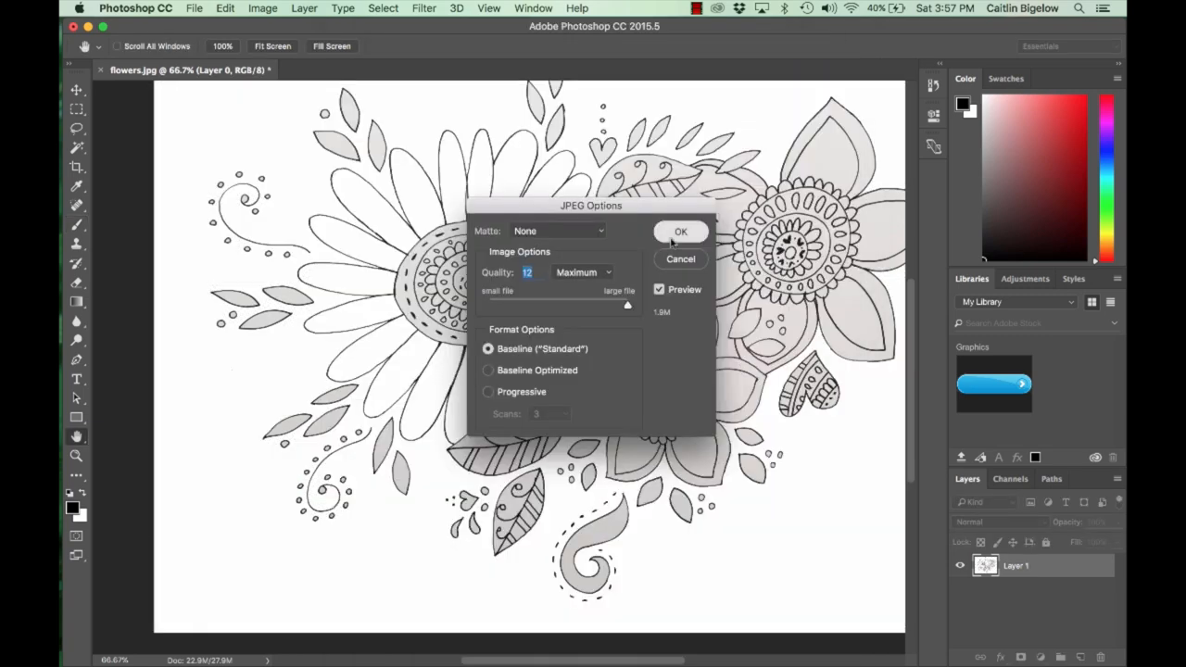
click(681, 231)
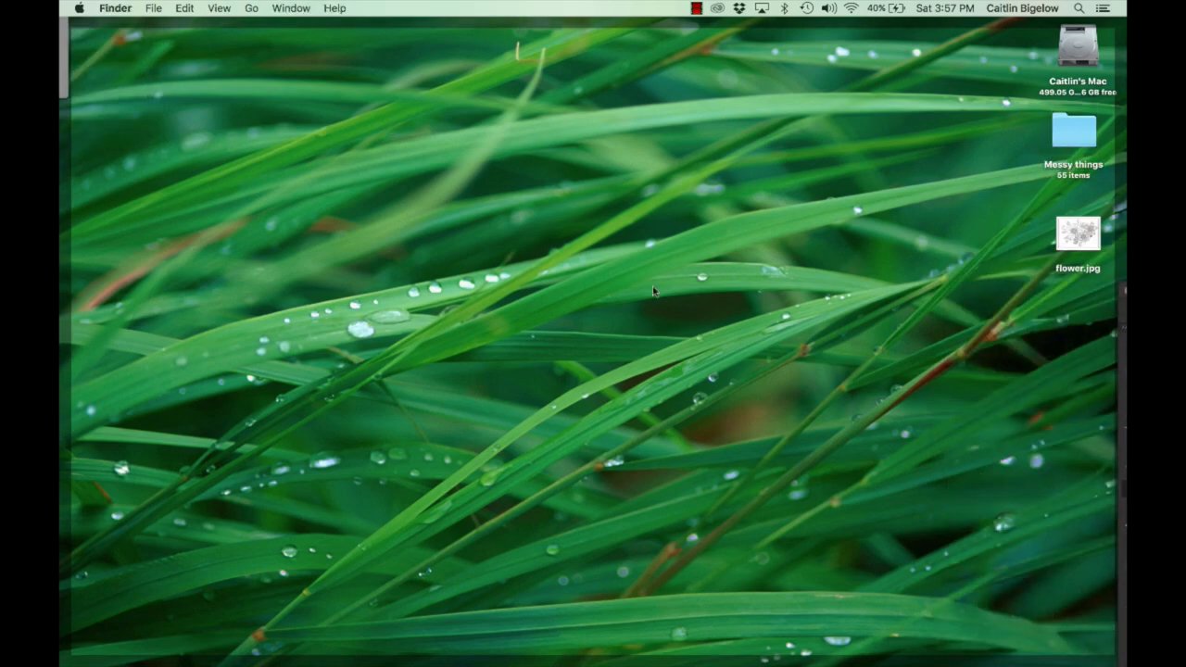
mouse_move(996, 276)
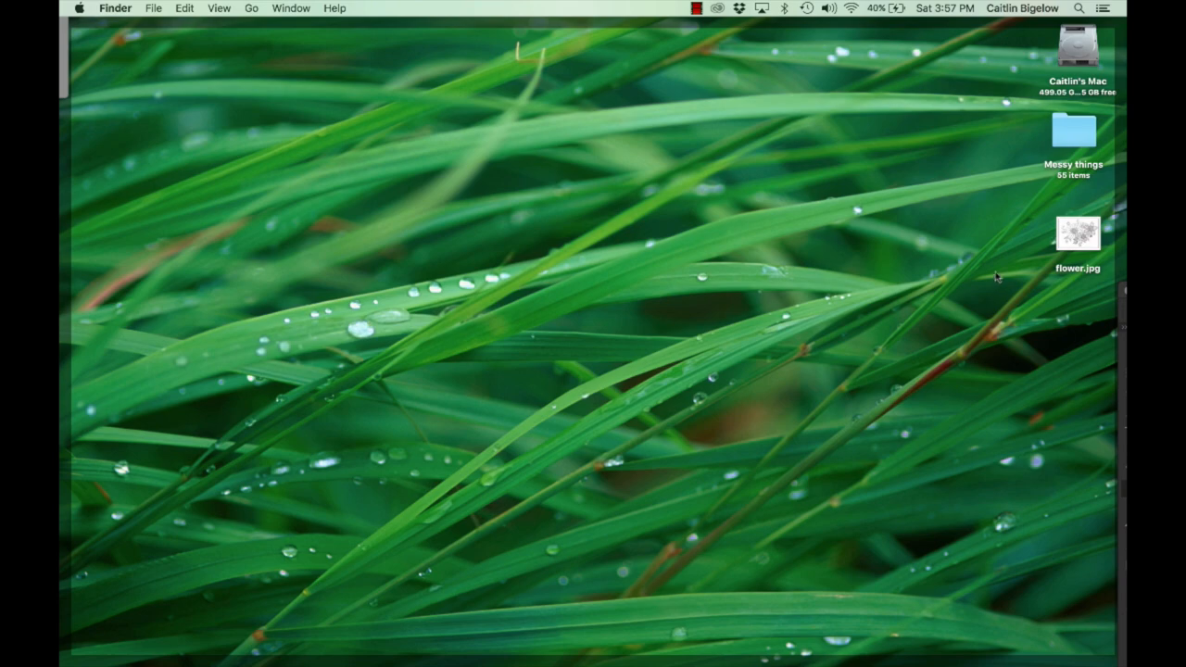
Step: Drag flower.jpg onto the Illustrator Dock icon to open it
drag(1077, 234, 72, 266)
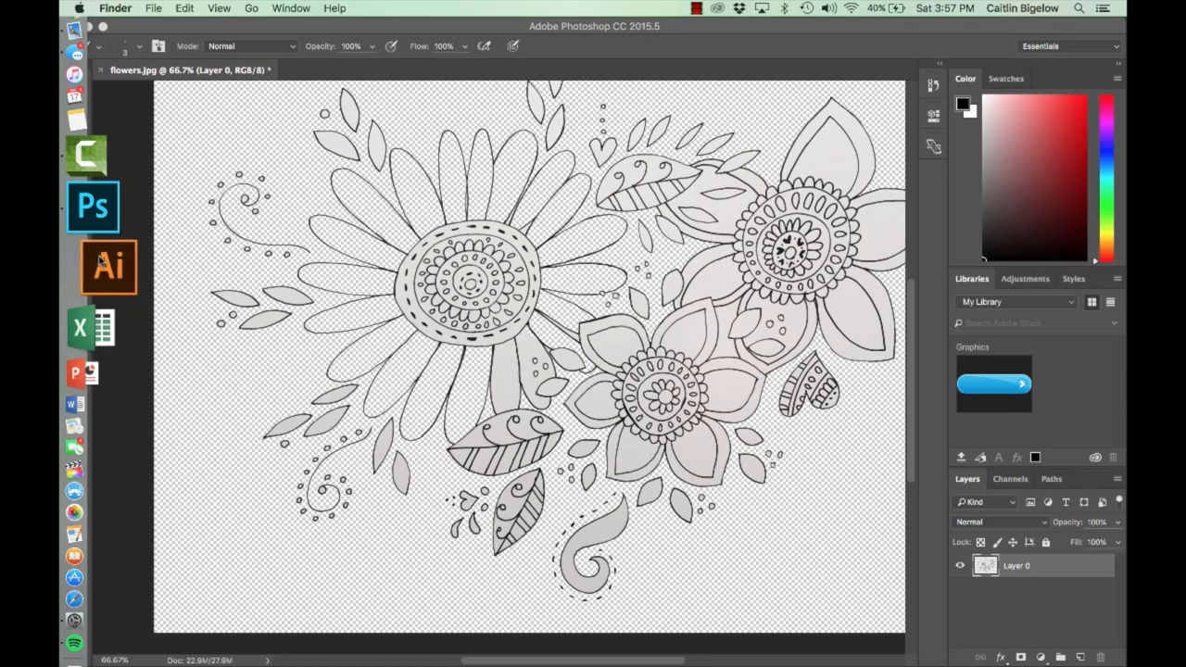
click(109, 267)
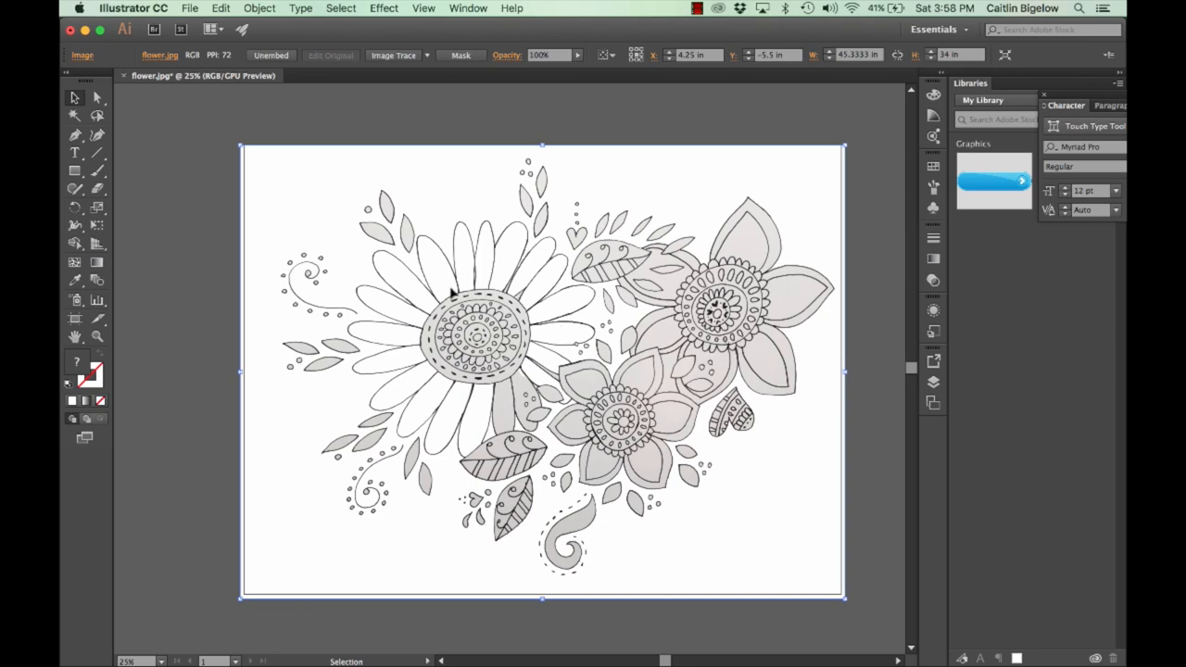
Step: Run Image Trace Make and Expand on the flower, accepting the large-image warning
click(260, 7)
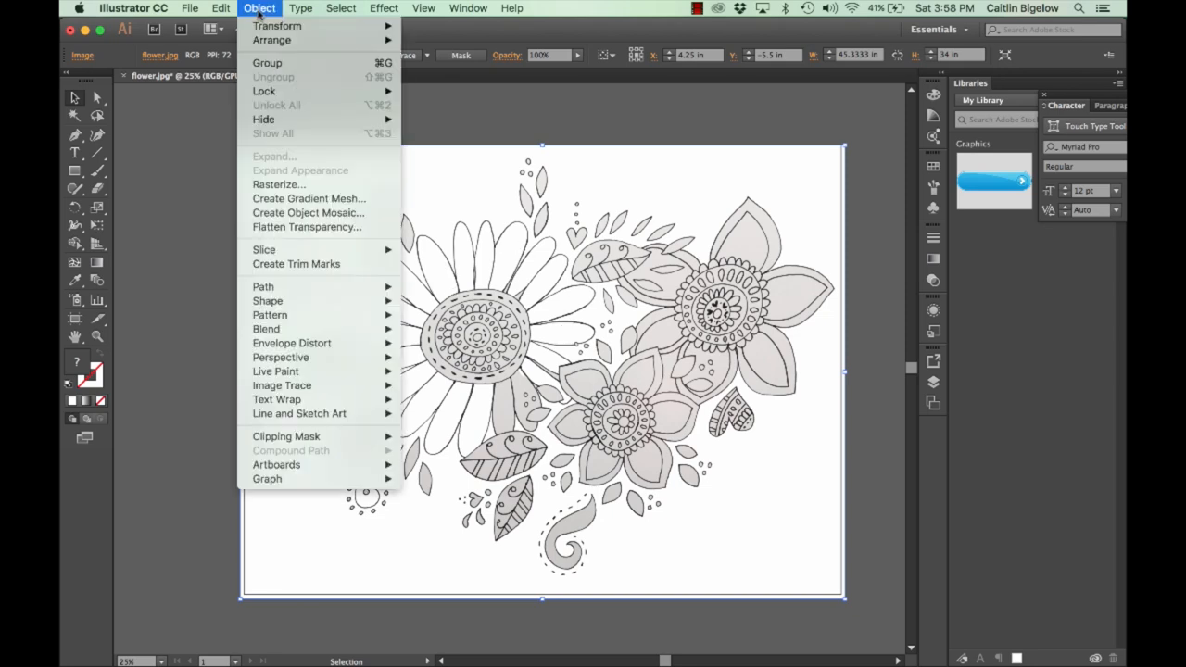
mouse_move(281, 384)
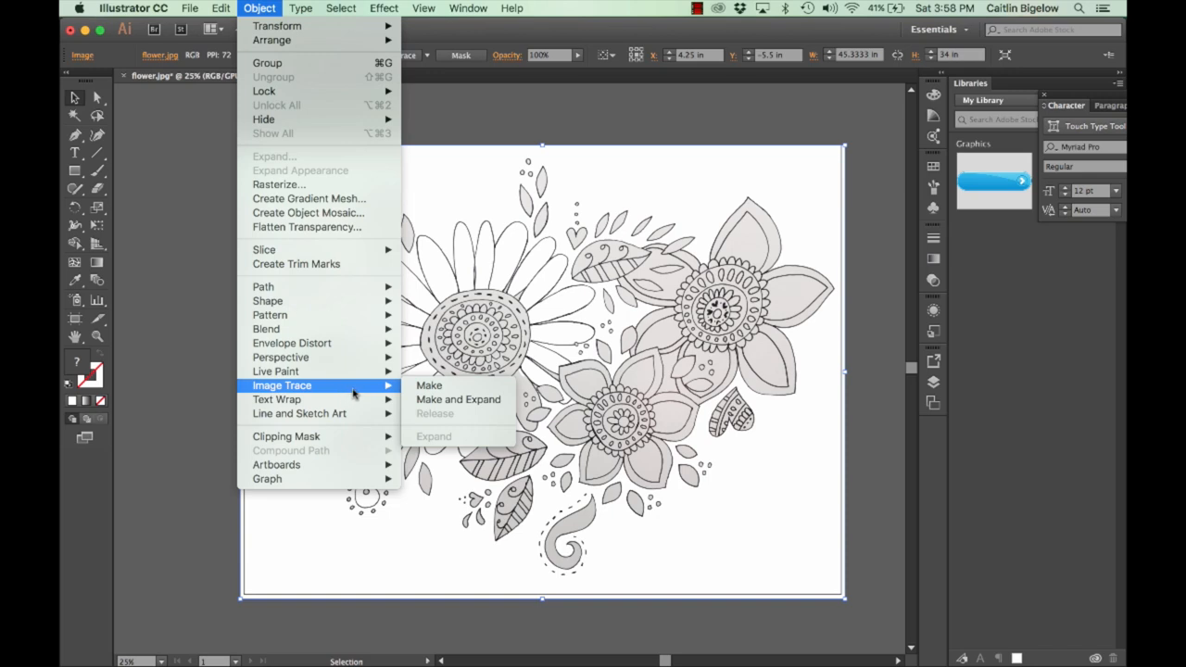
mouse_move(457, 400)
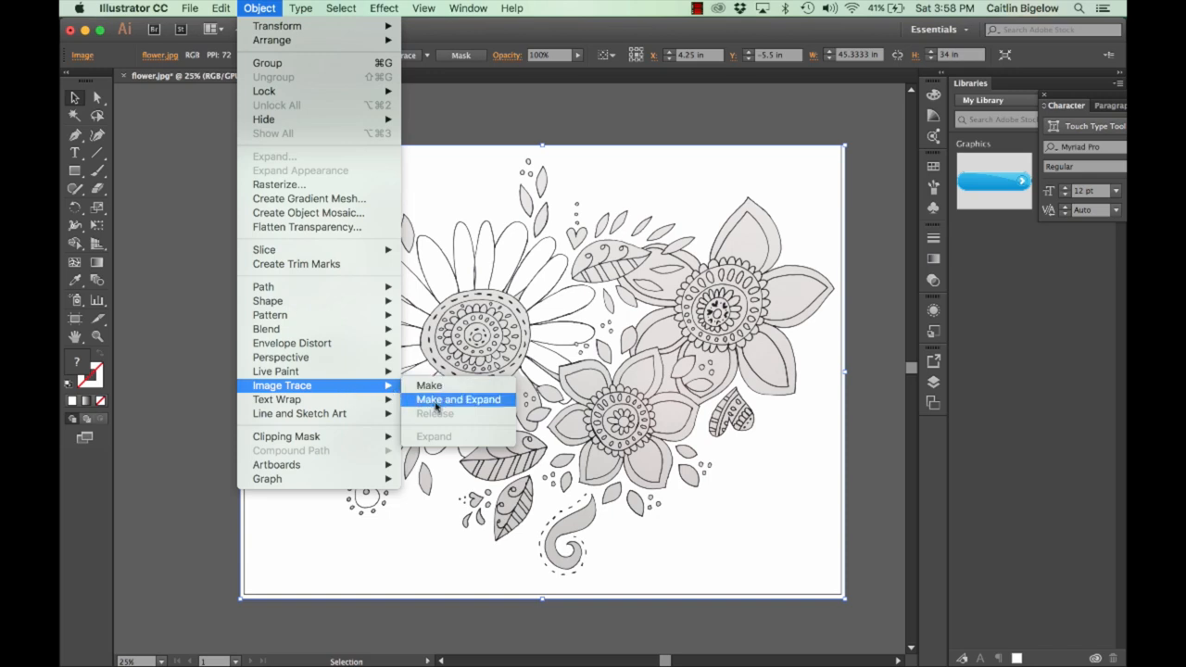
click(458, 400)
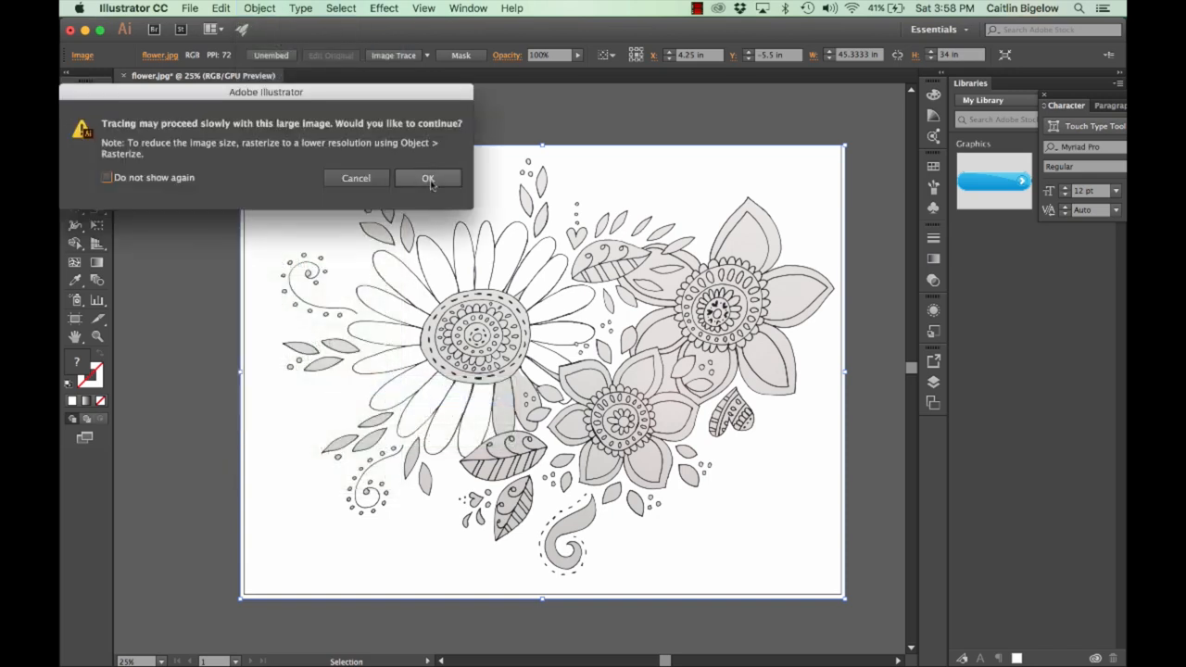
click(427, 178)
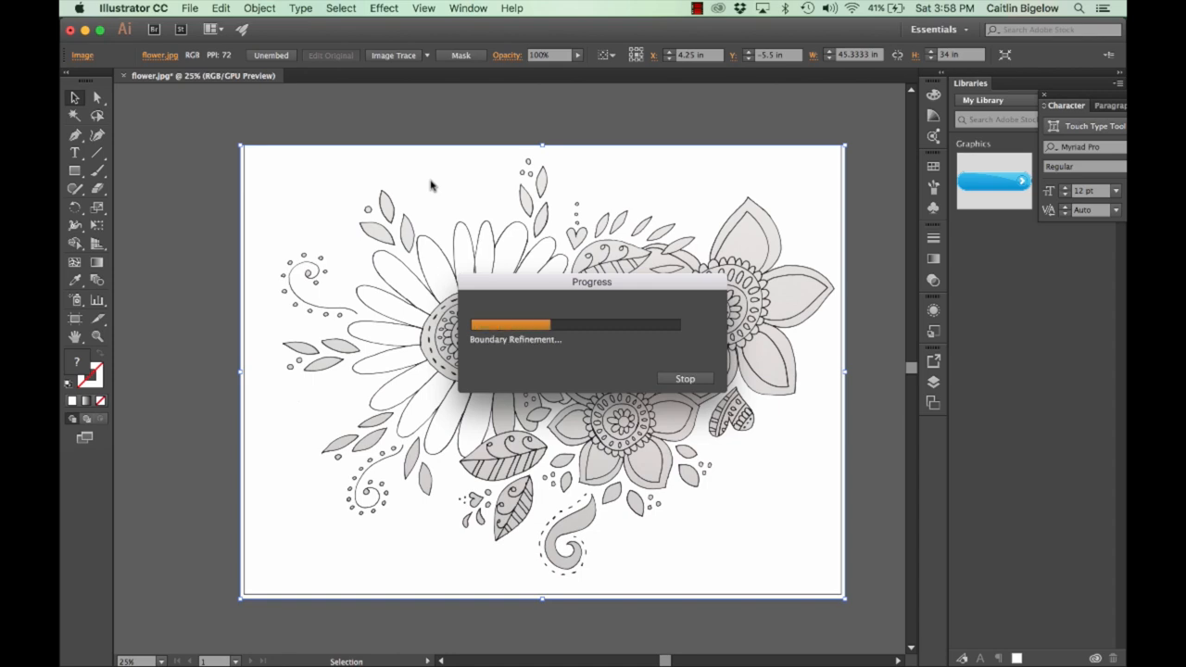
mouse_move(350, 218)
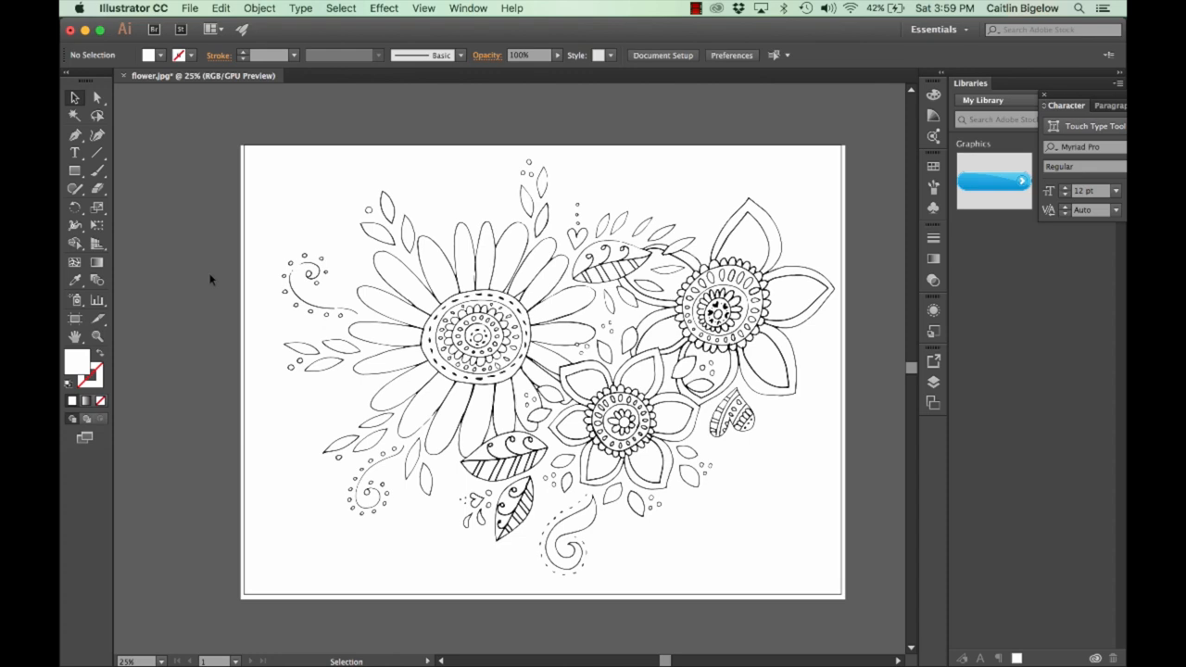
mouse_move(786, 488)
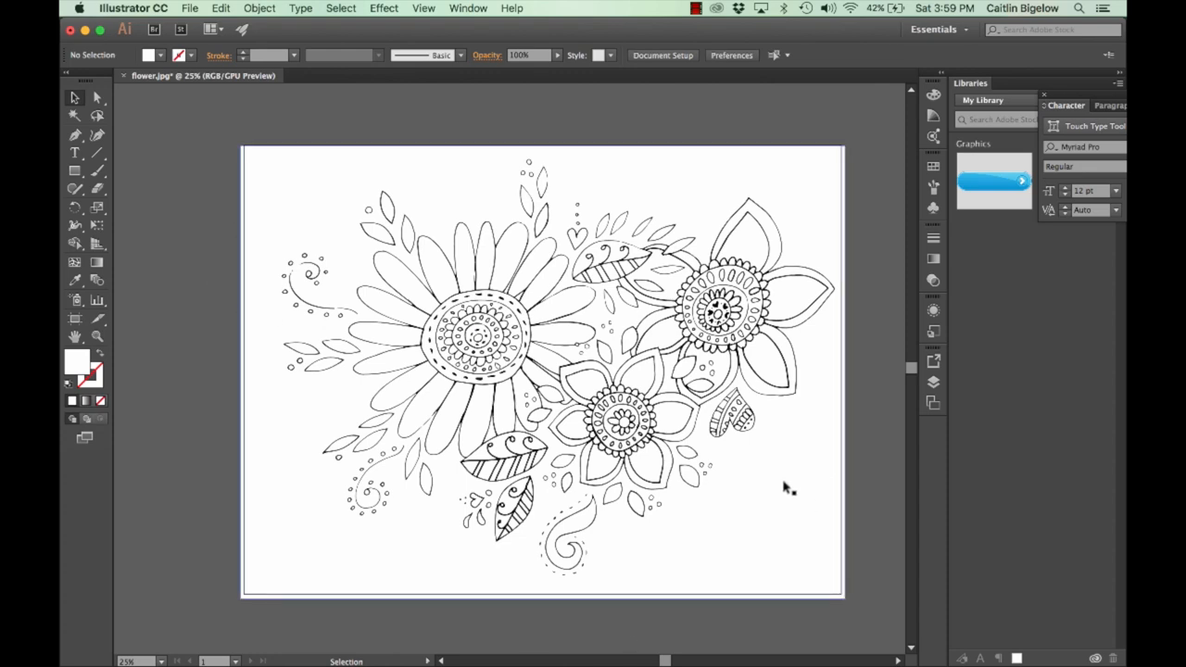
mouse_move(849, 349)
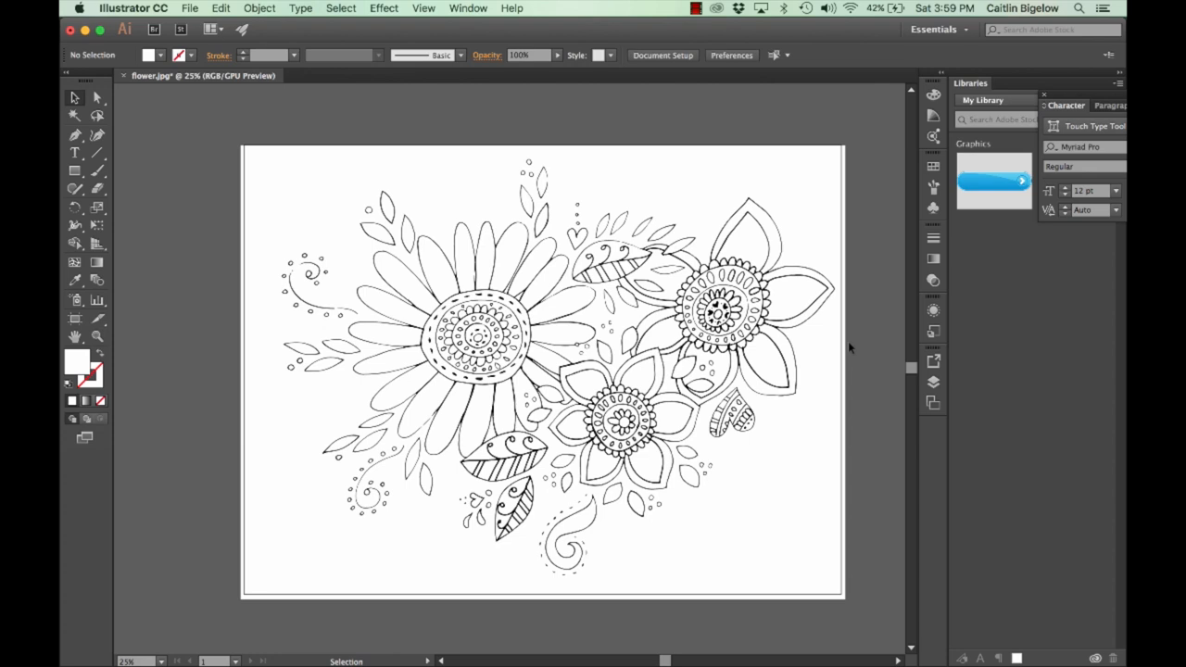
mouse_move(67, 258)
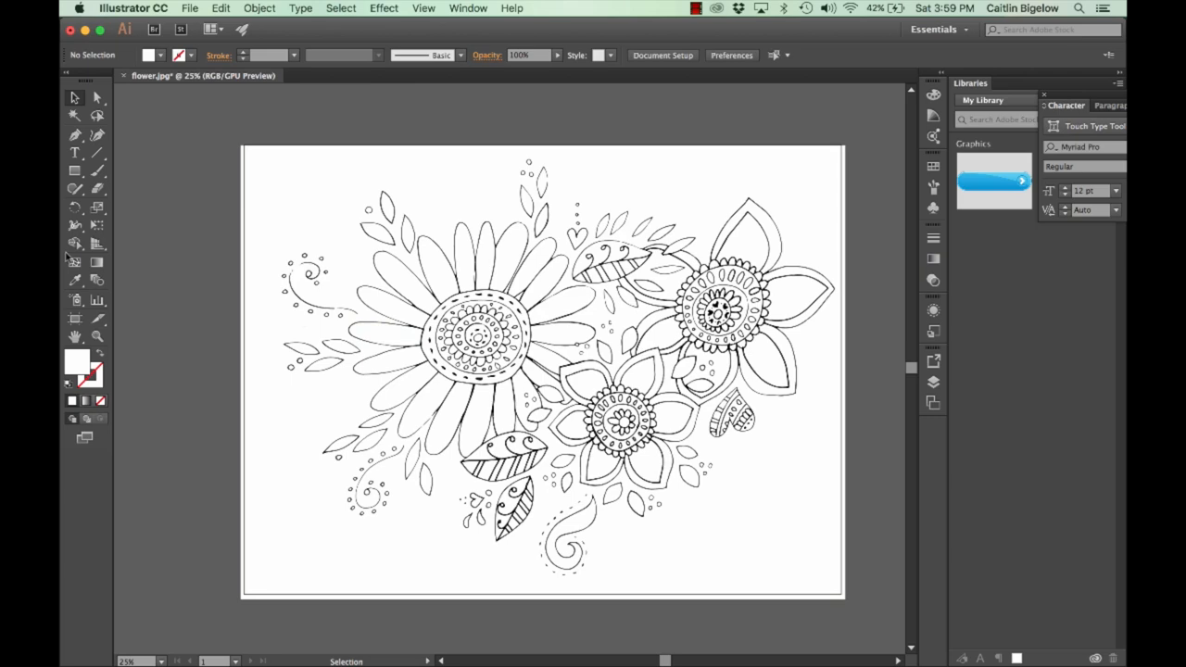
Step: Turn the traced flowers into a Live Paint group with the Live Paint Bucket
click(75, 243)
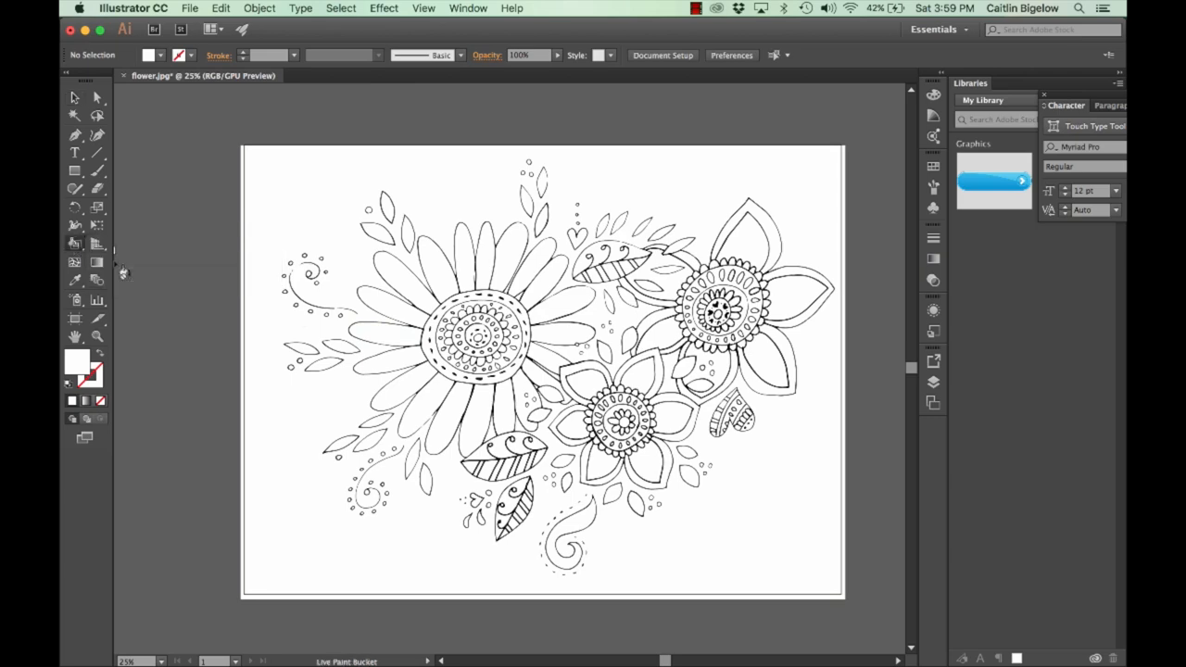
click(389, 306)
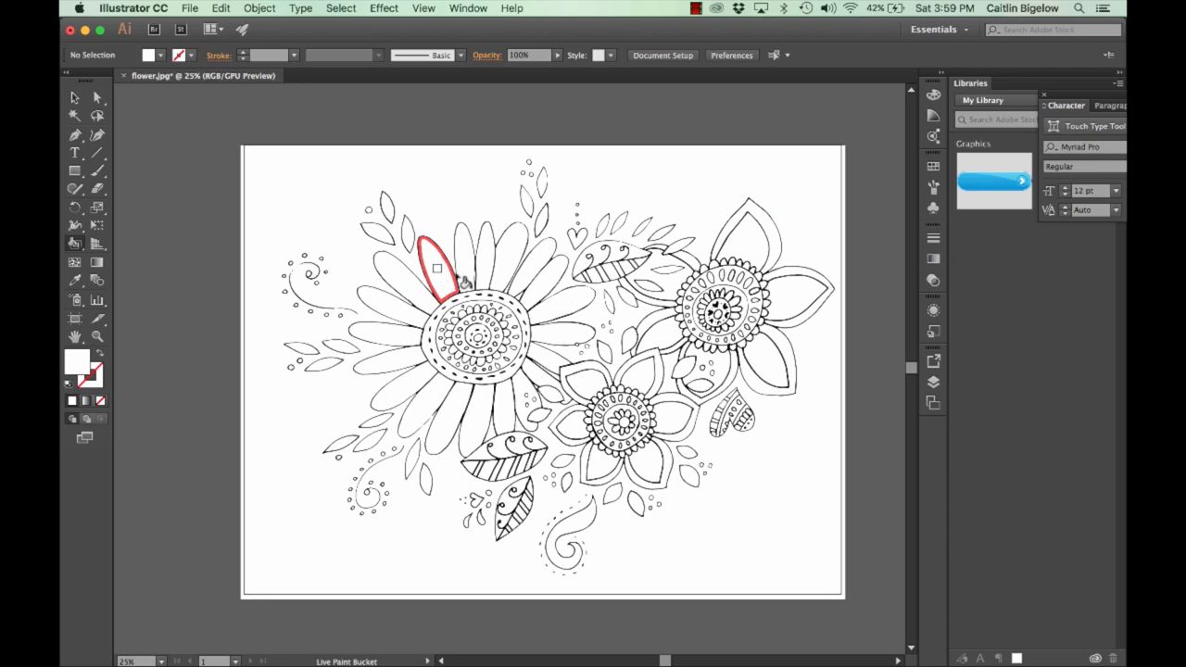
click(463, 283)
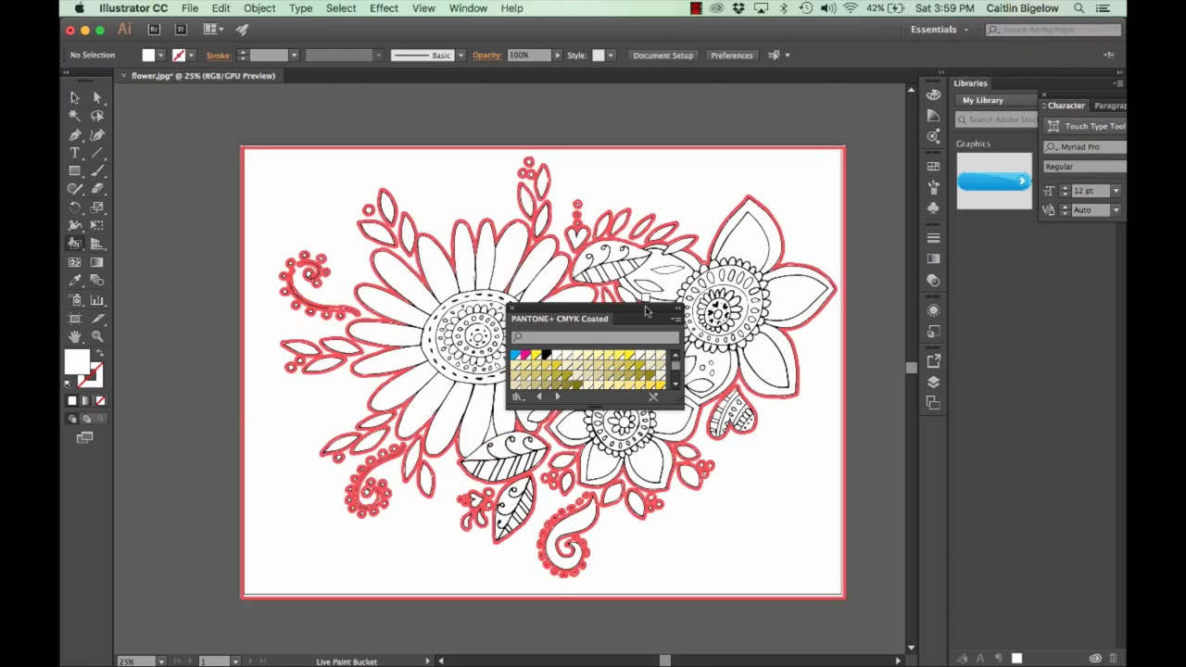
Step: Fill two neighbouring sunflower petals with golden yellow from the Pantone swatches
drag(560, 318, 860, 111)
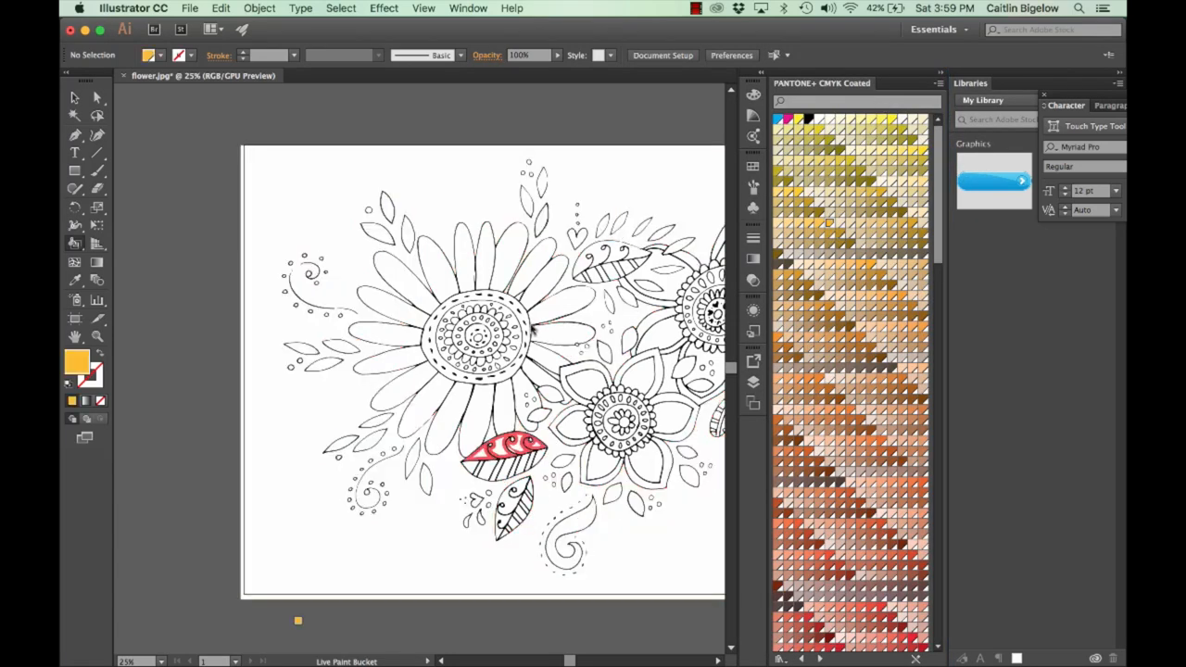
click(555, 306)
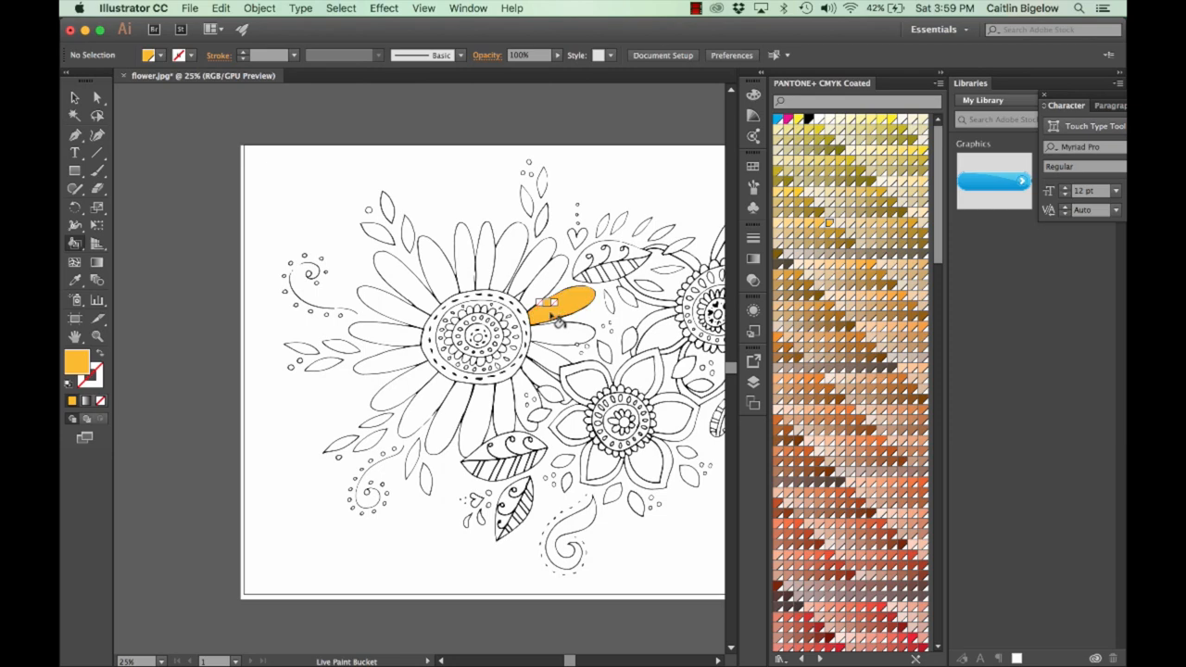
click(552, 366)
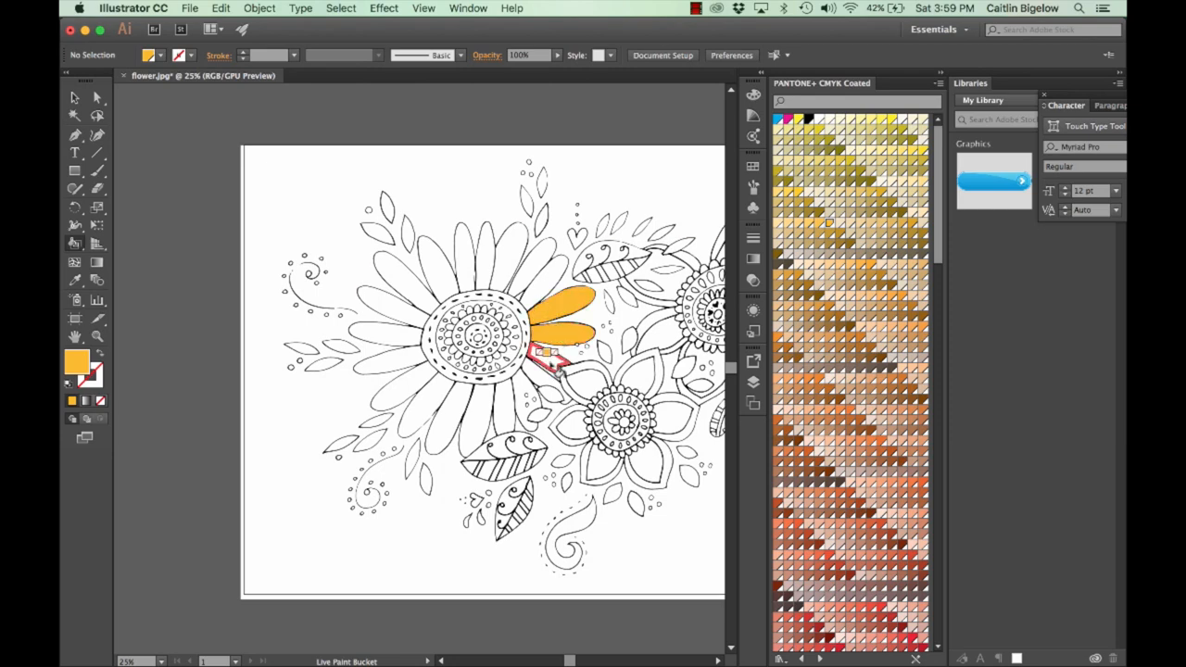